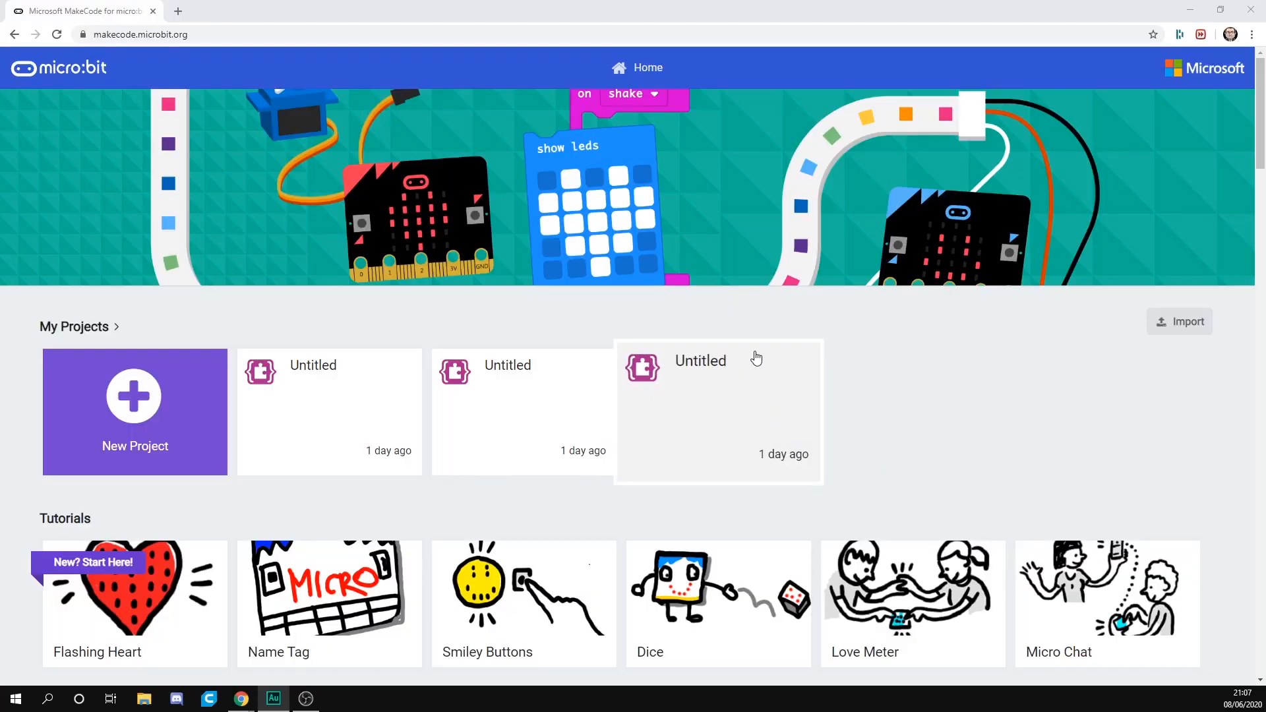
mouse_move(135, 390)
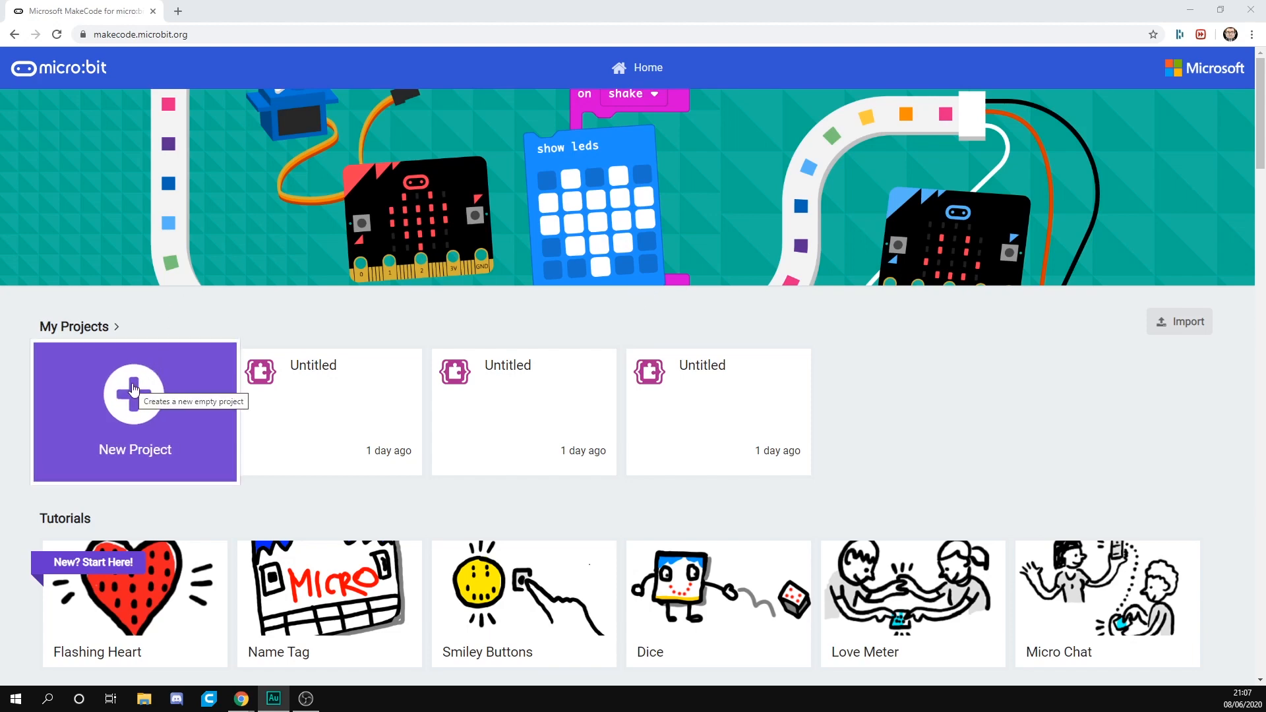
Create a new empty project with the default on start and forever blocks
click(134, 412)
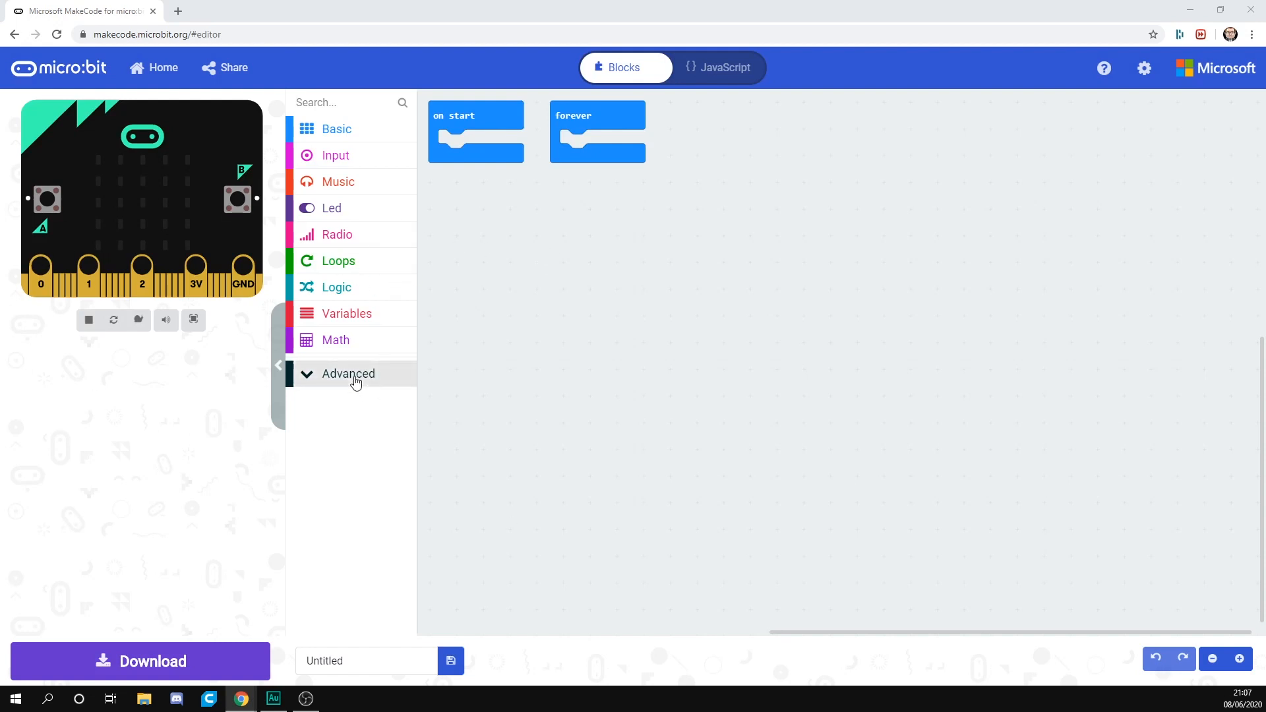
Add the tinkercademy-tinker-kit extension via the Advanced > Extensions gallery search
click(348, 373)
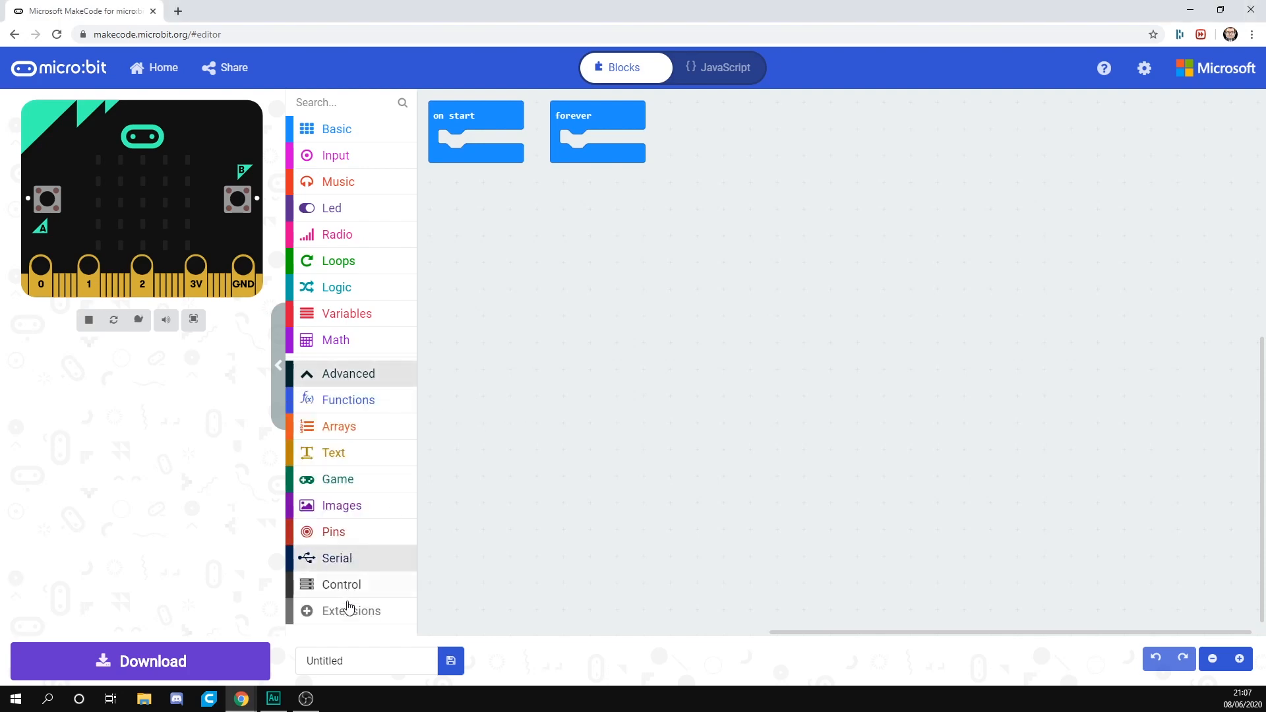
click(351, 610)
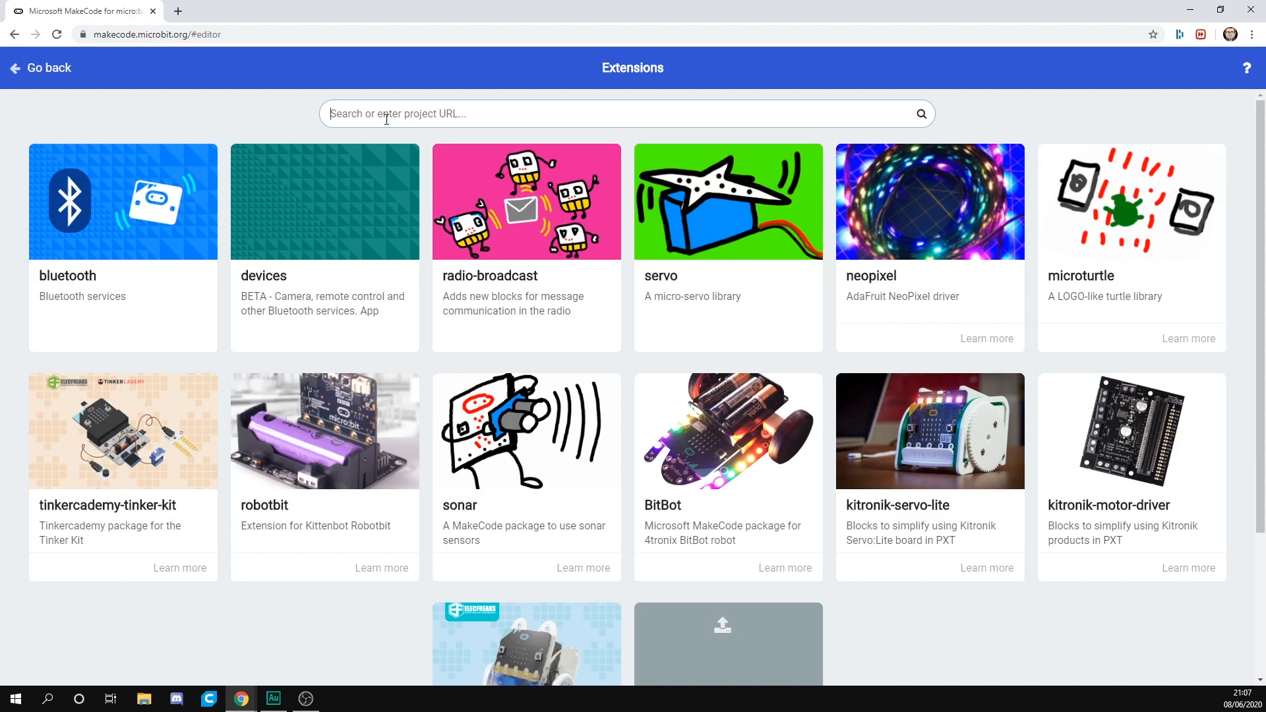
text(tinke)
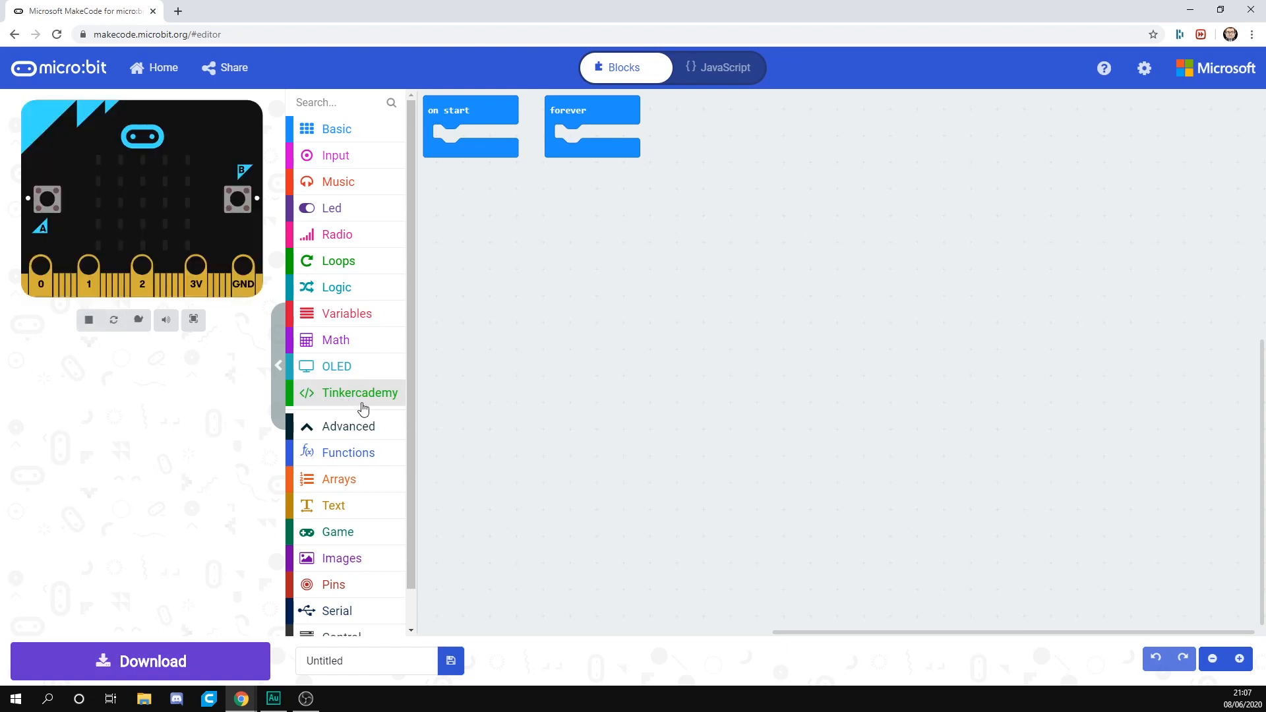
mouse_move(369, 407)
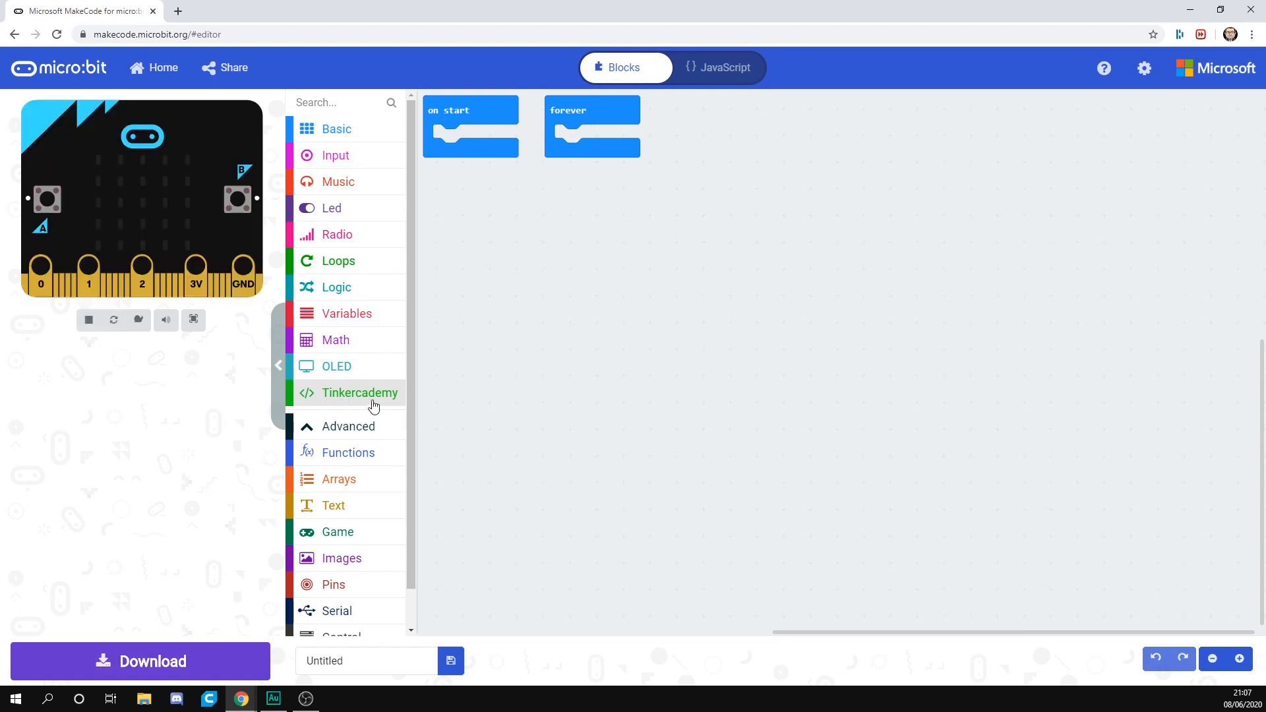
mouse_move(704, 189)
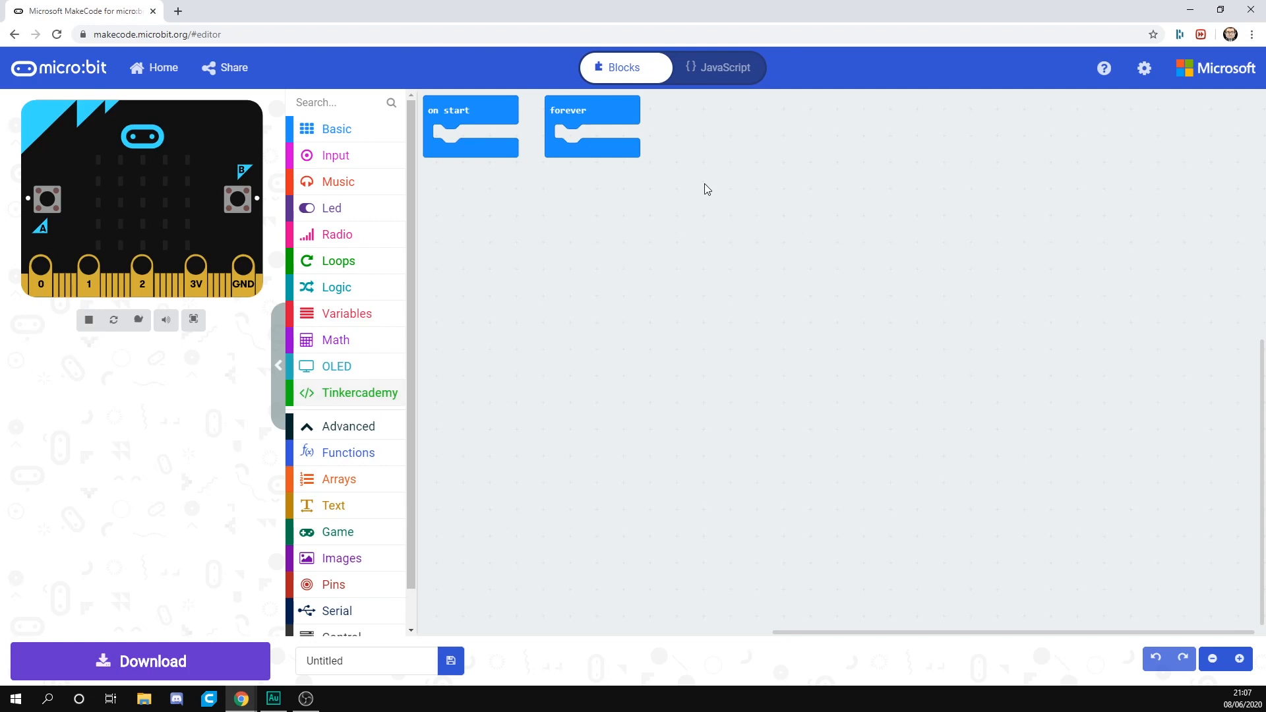
Remove on start, reposition forever, and place an if–else conditional inside it from Logic
drag(471, 126, 368, 191)
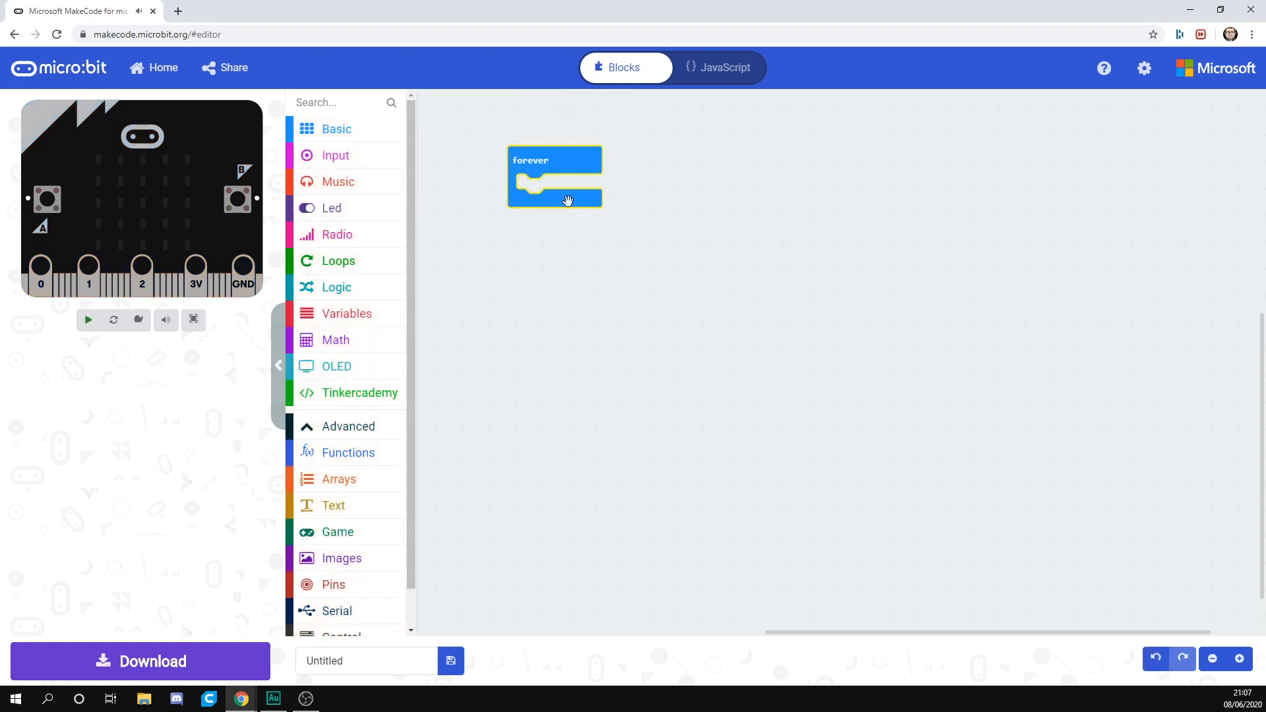
click(87, 319)
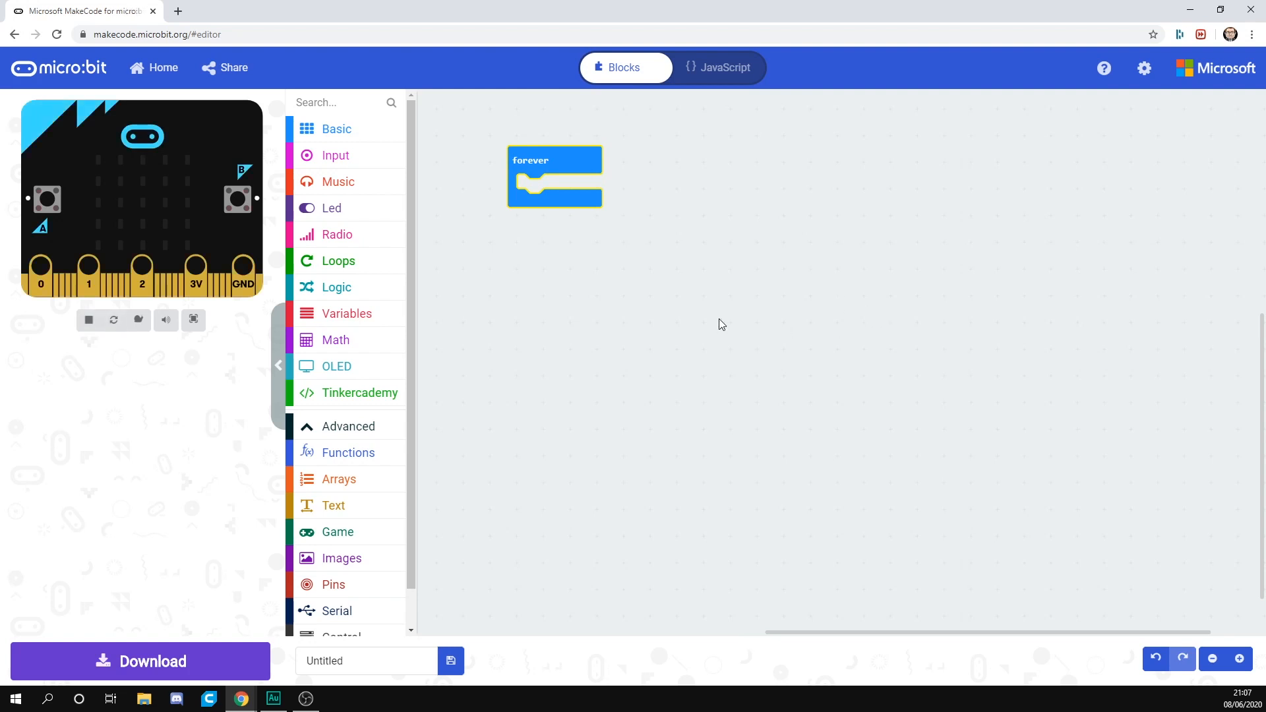
mouse_move(337, 288)
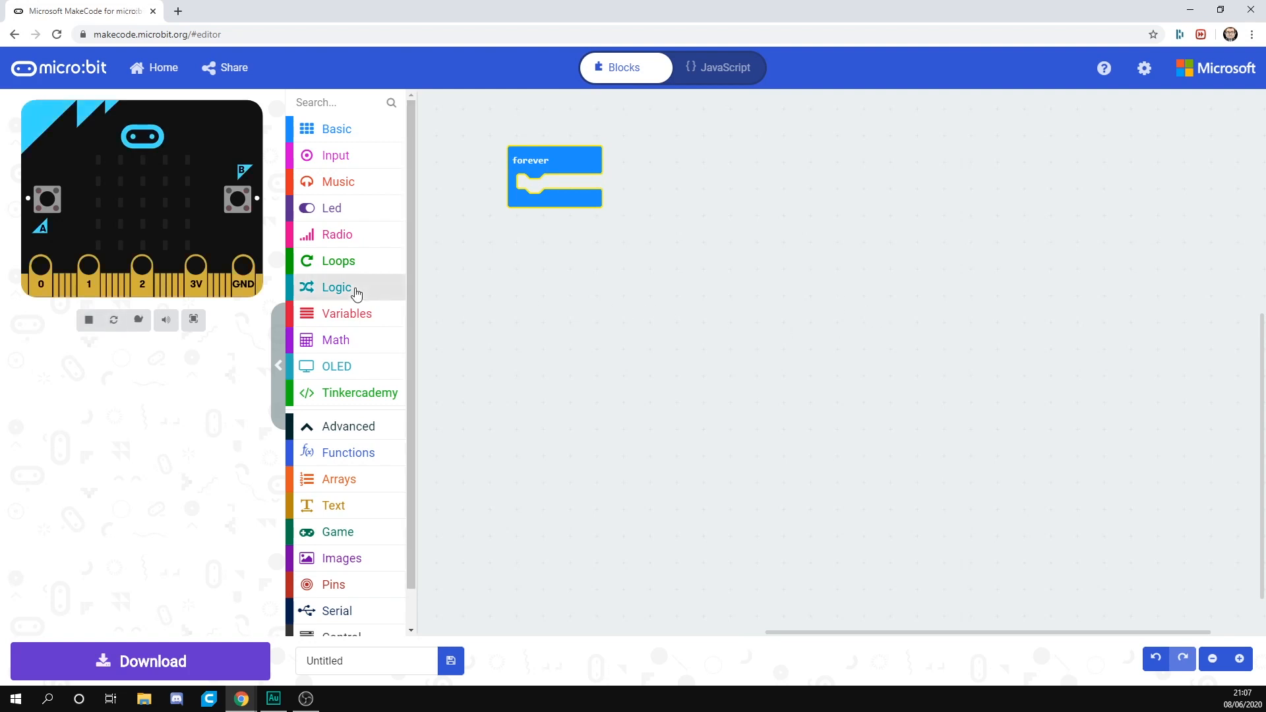
click(336, 286)
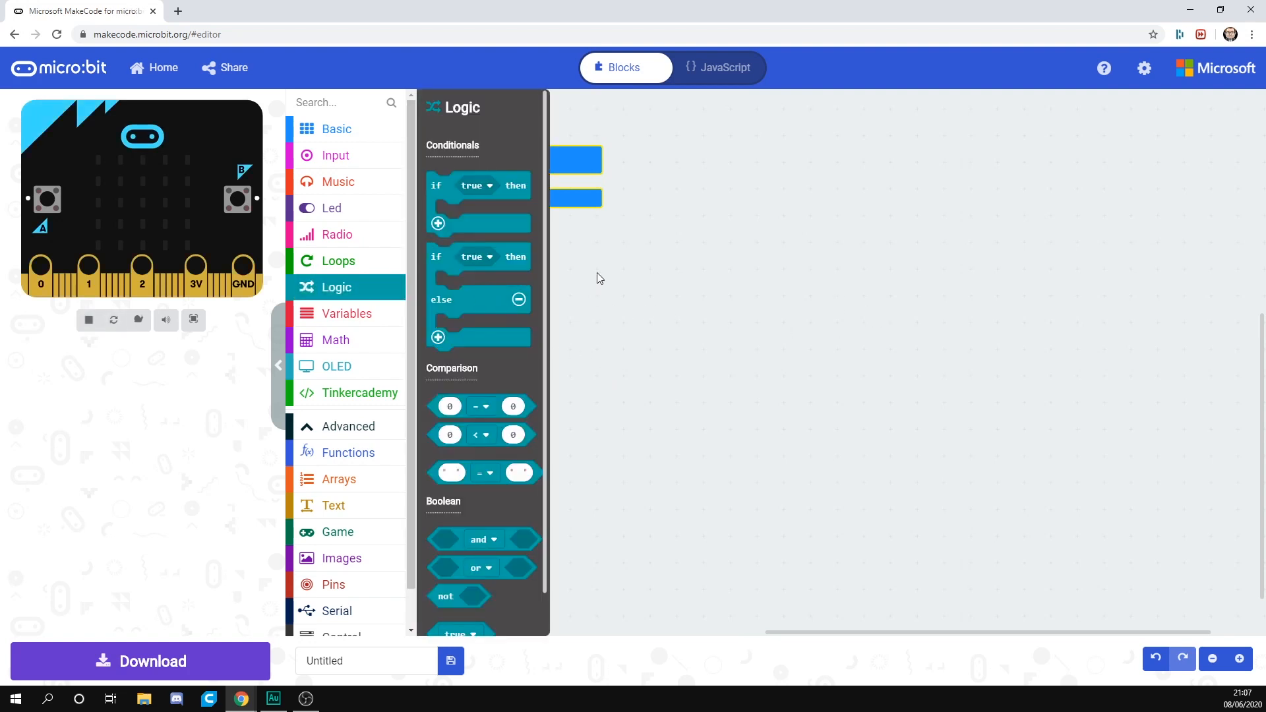
mouse_move(484, 257)
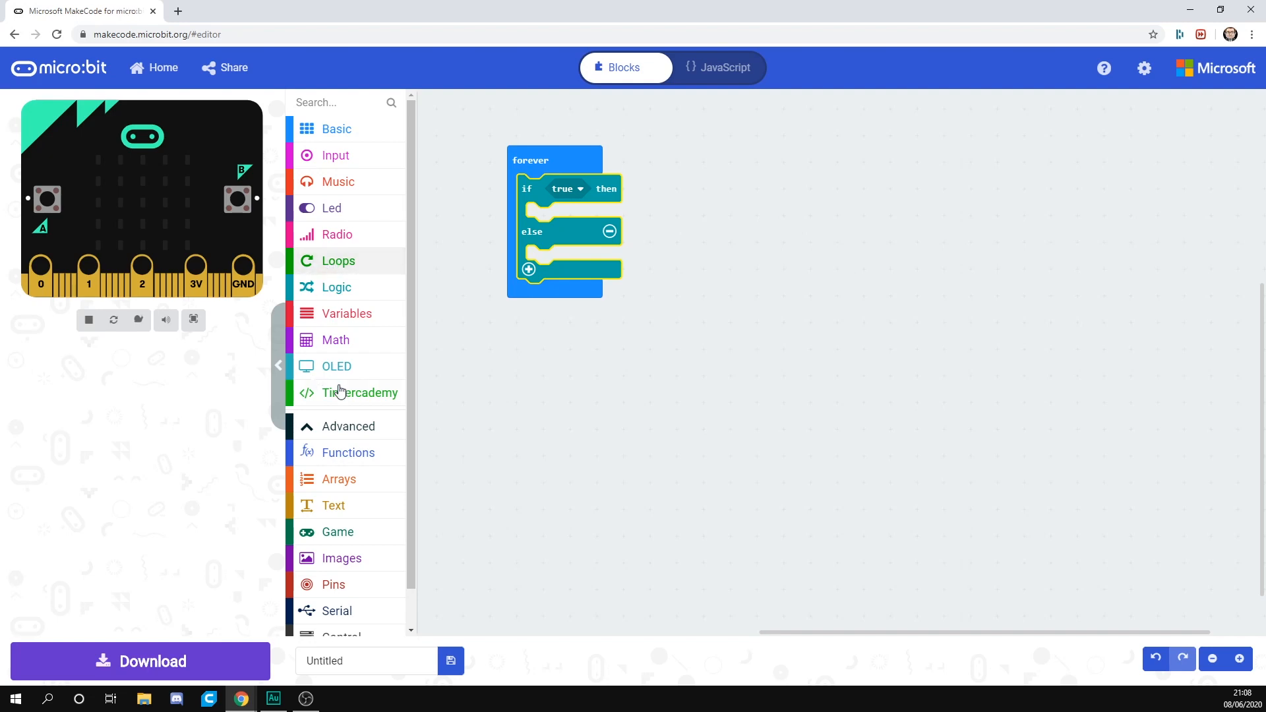
Use 'motion detector at pin P0 detects motion' from Tinkercademy as the if condition
click(361, 393)
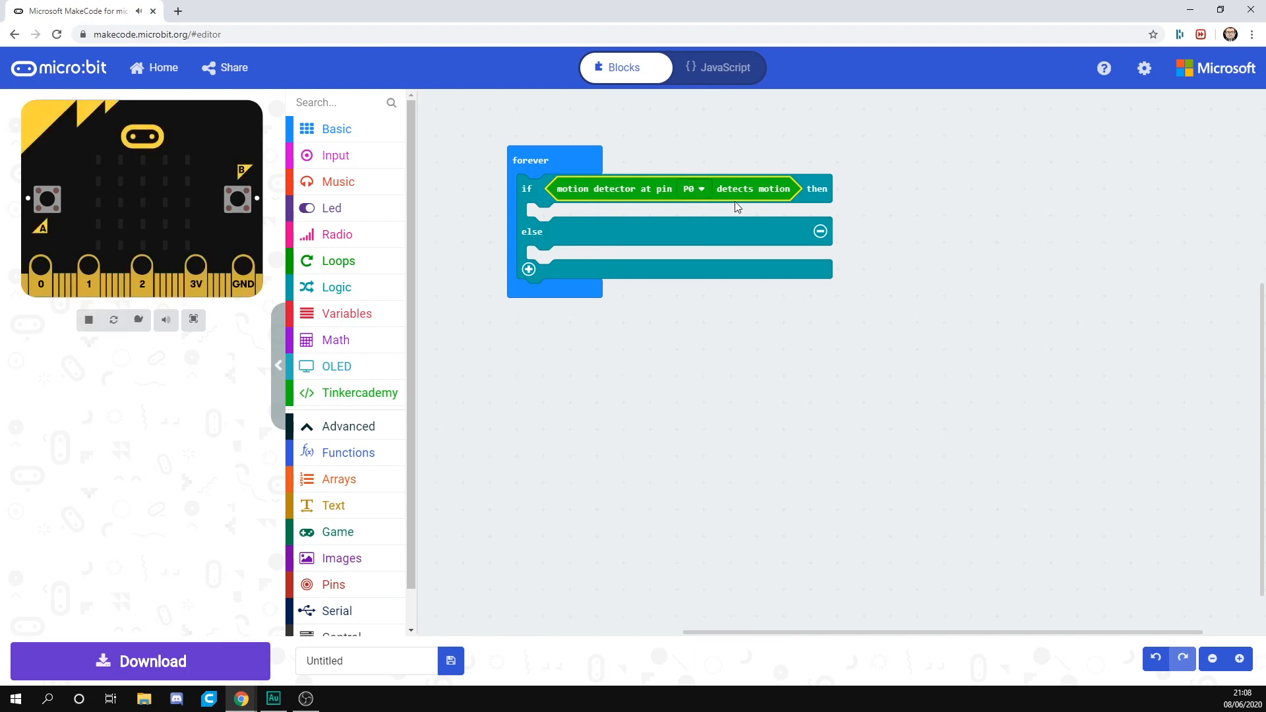
mouse_move(668, 213)
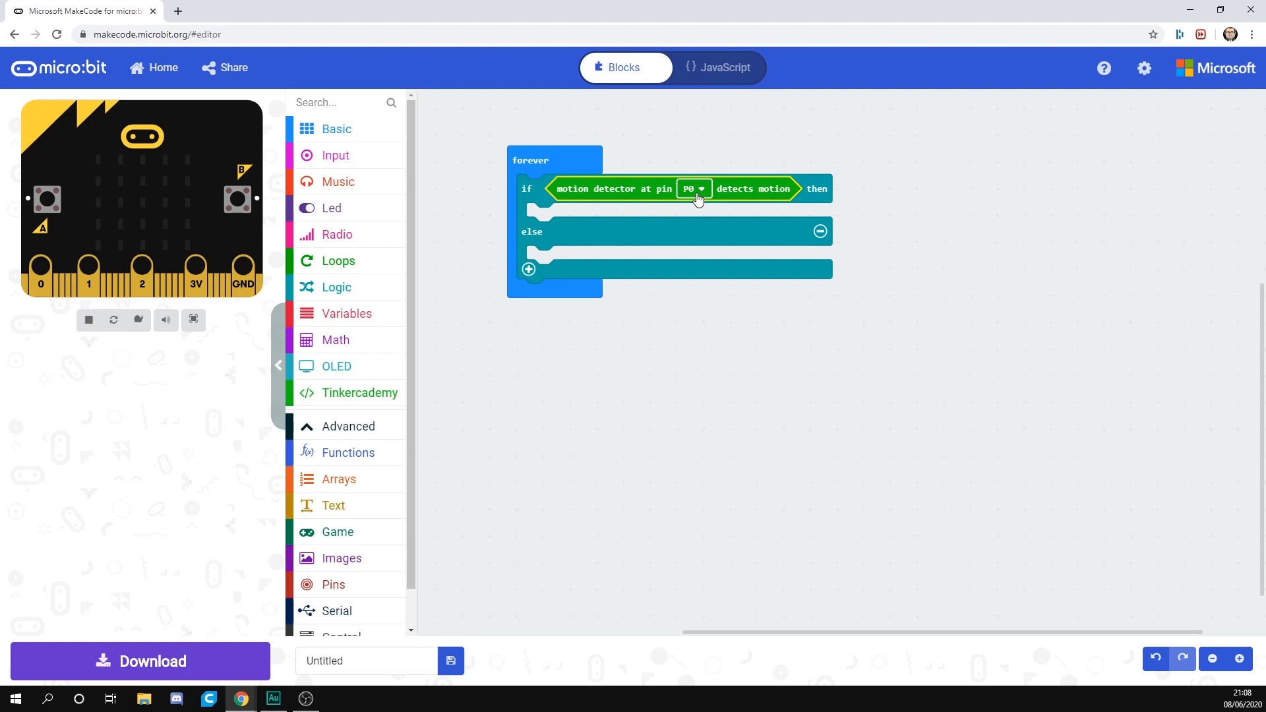
mouse_move(616, 211)
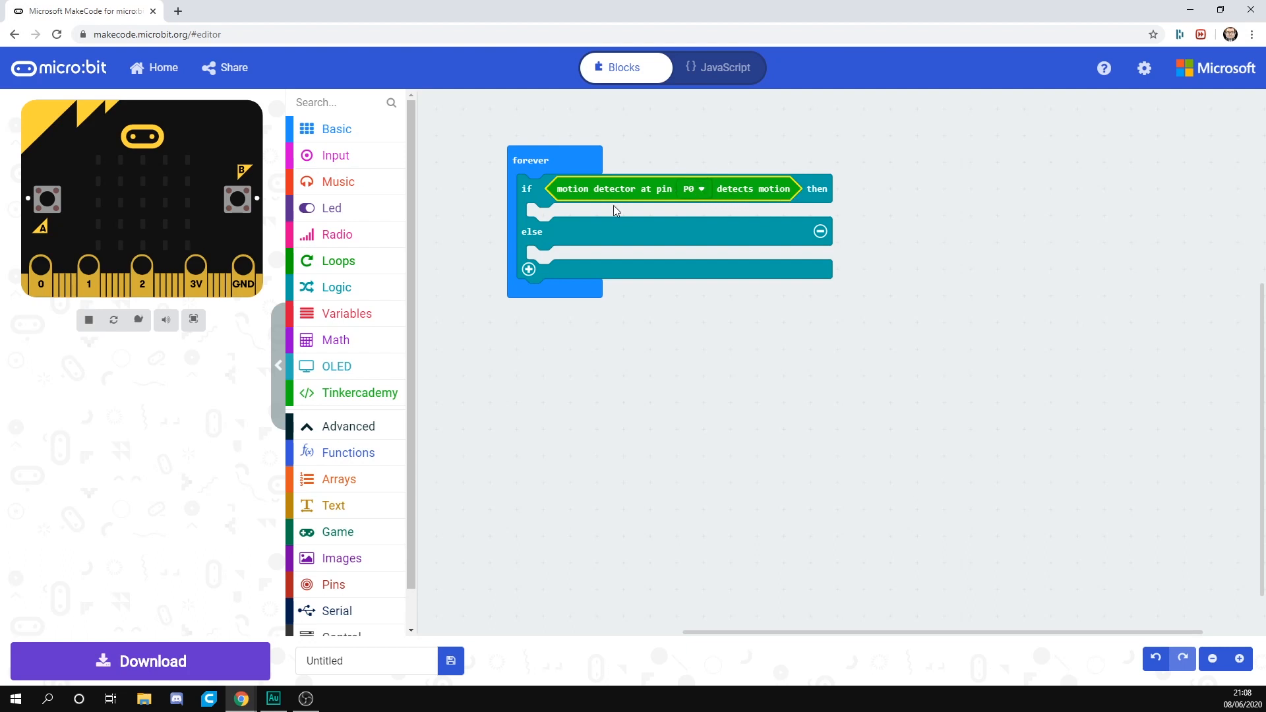
mouse_move(628, 224)
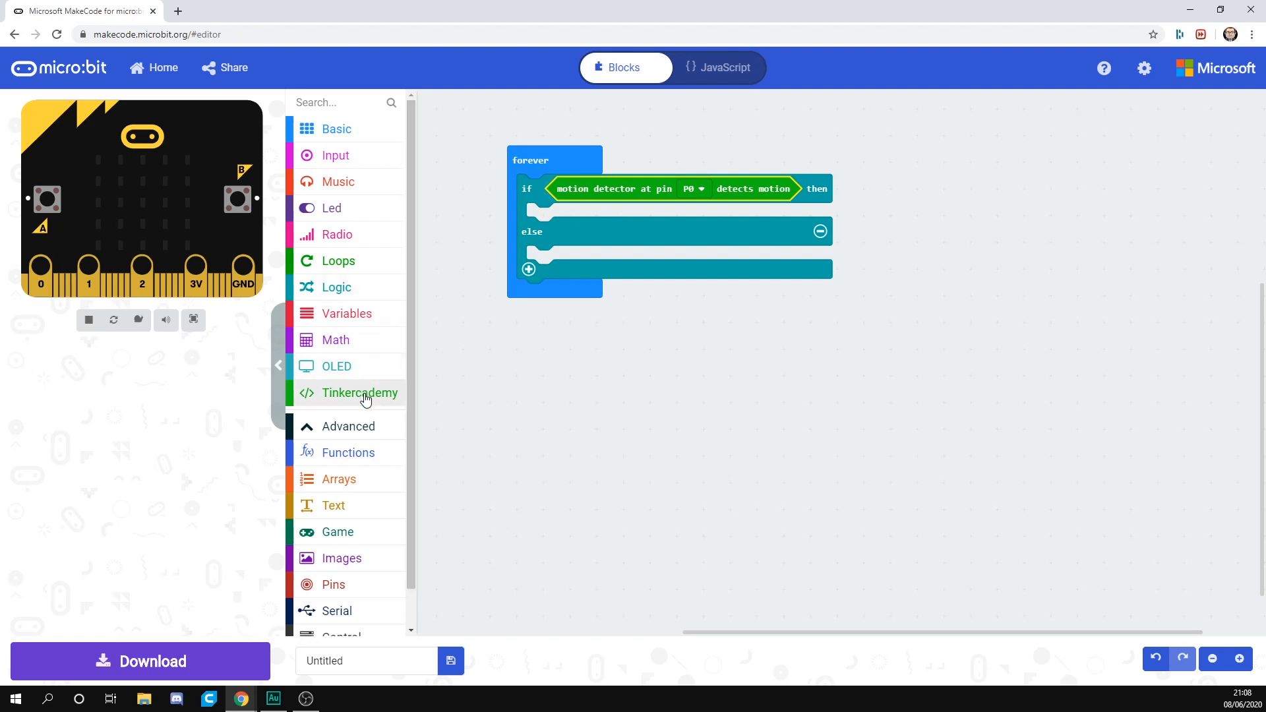
Put a Tinkercademy toggle LED block in the then branch, pin P1, state On
click(359, 393)
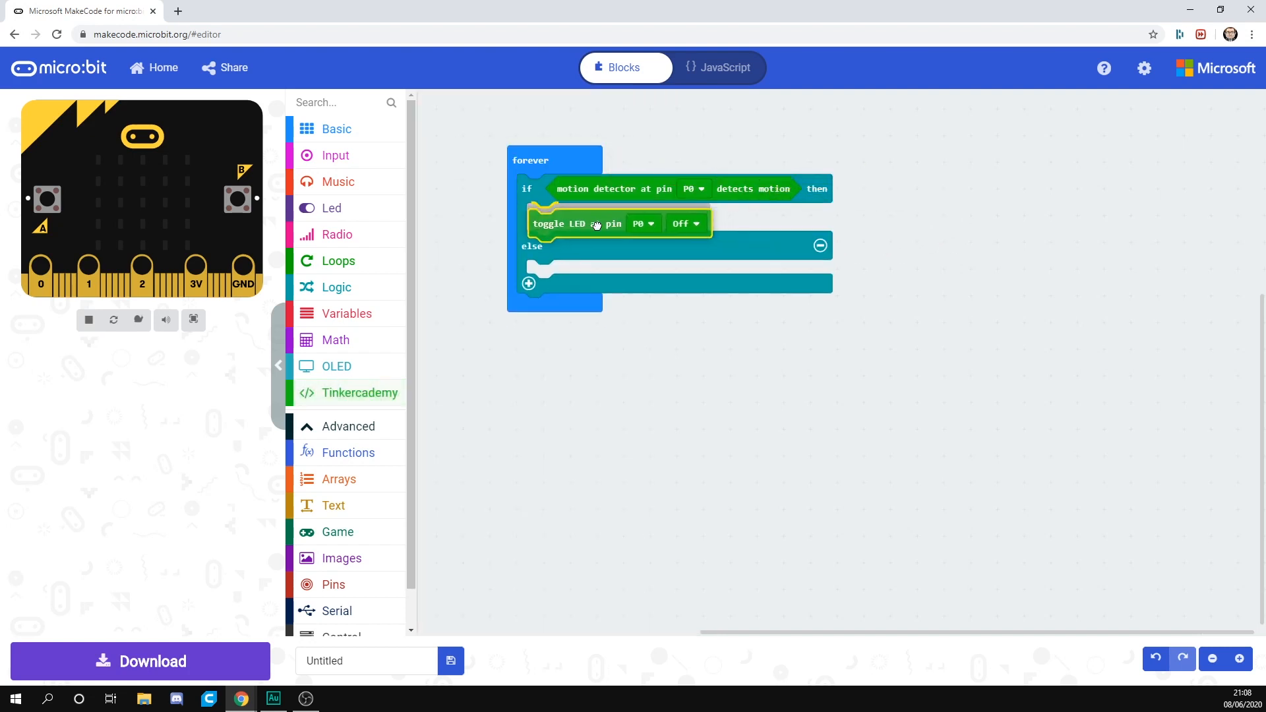
click(644, 224)
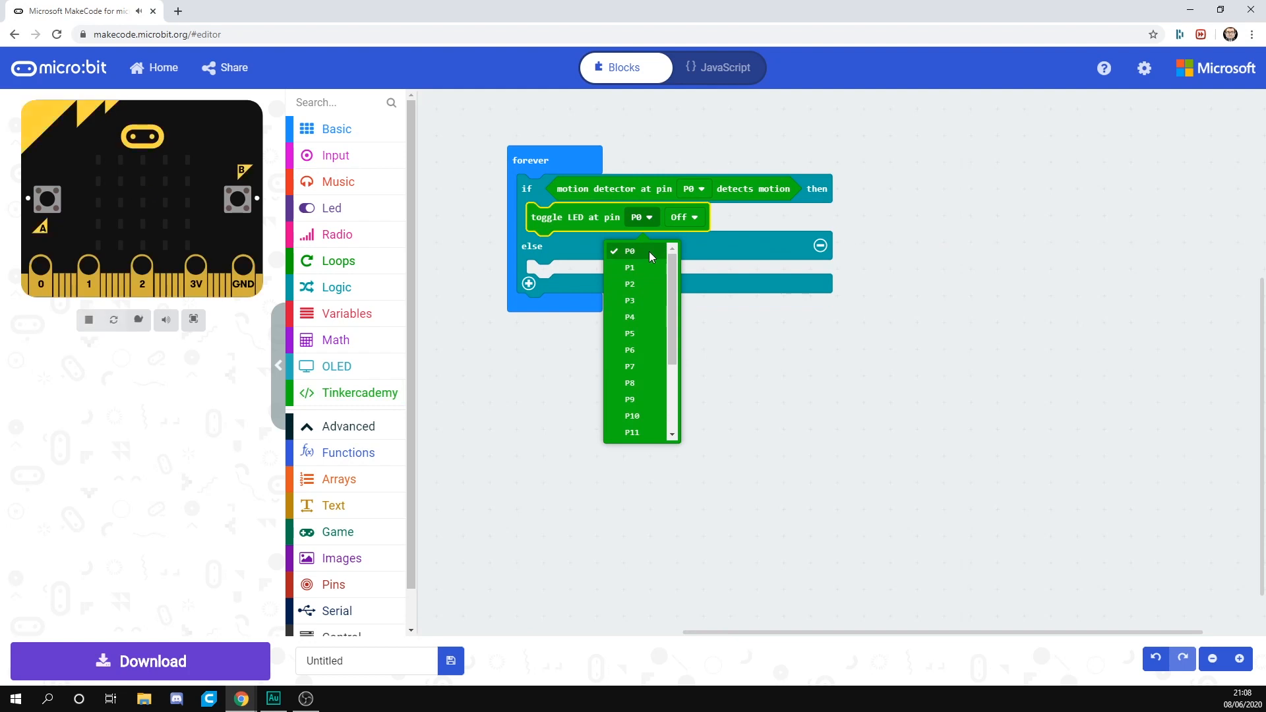
click(630, 268)
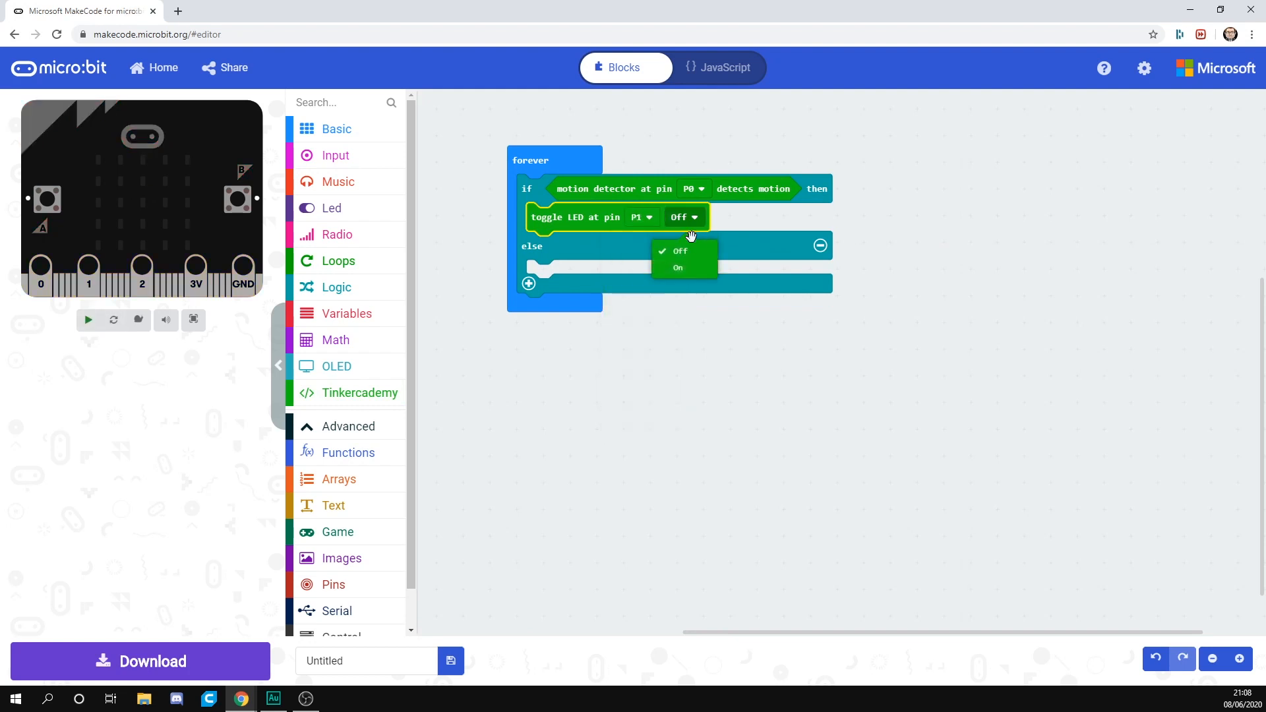
click(676, 268)
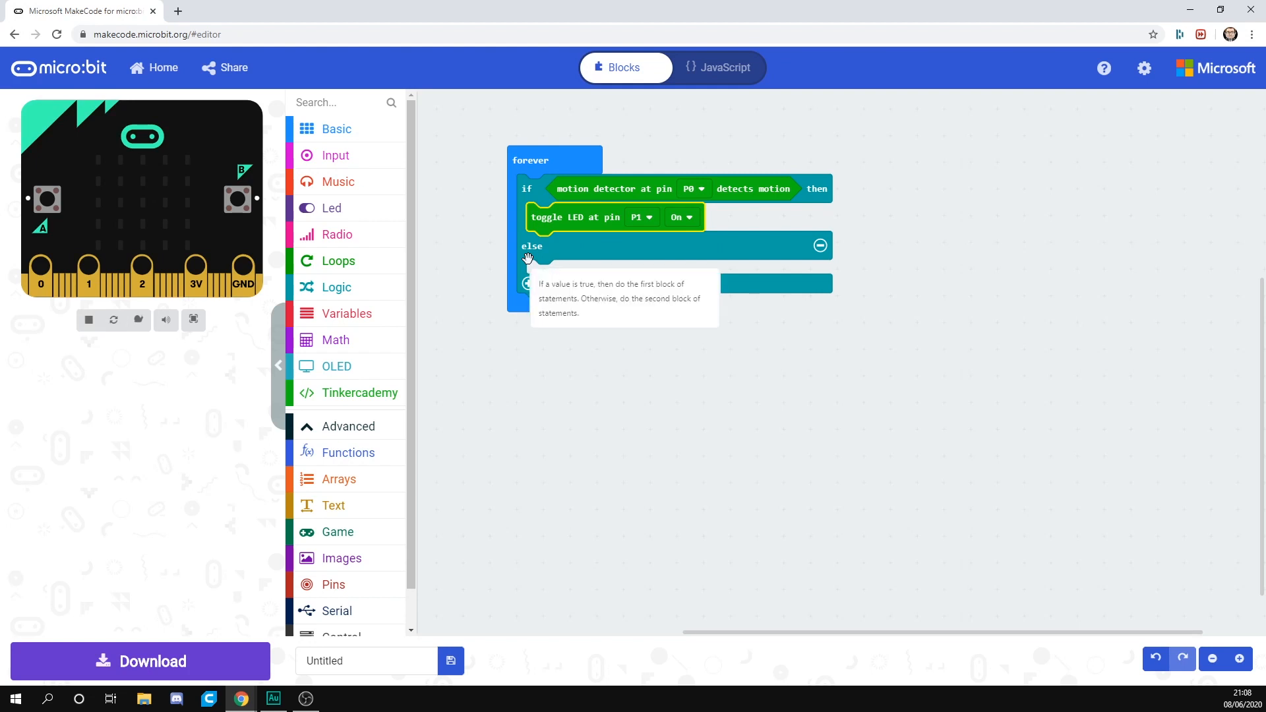
mouse_move(539, 250)
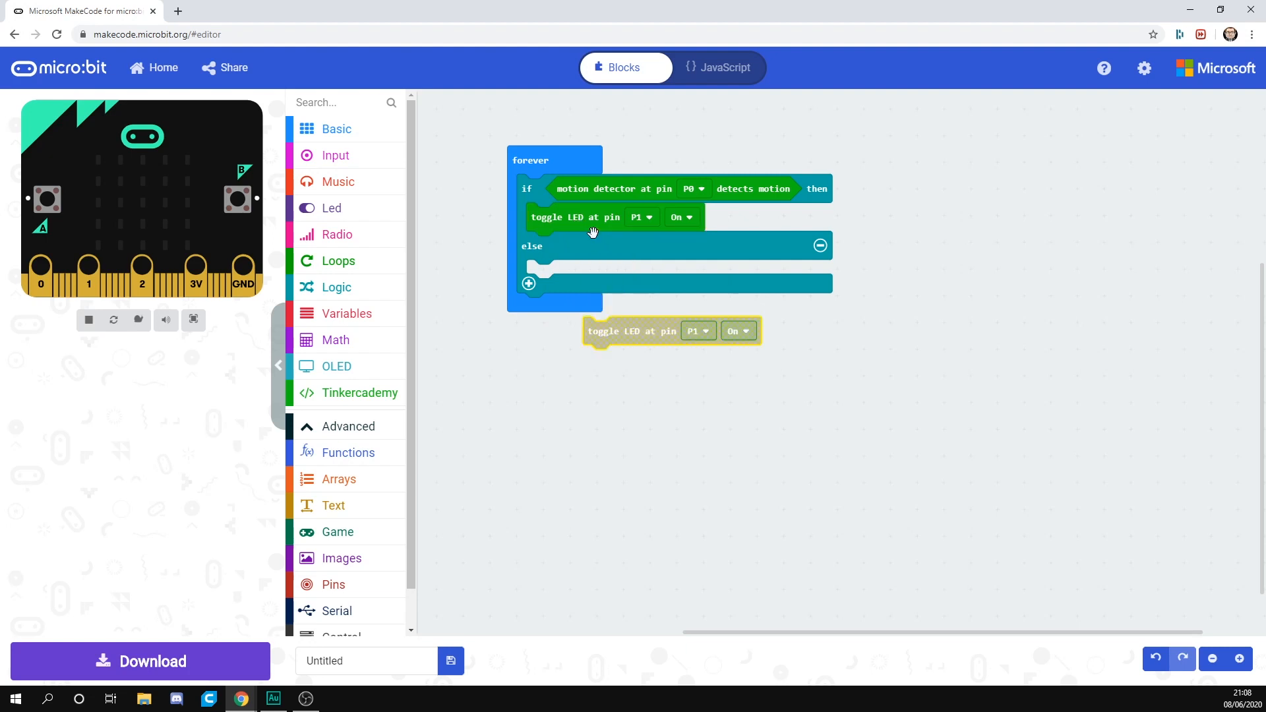
Place a copied toggle LED block in the else branch with P1 state Off
drag(632, 330, 575, 275)
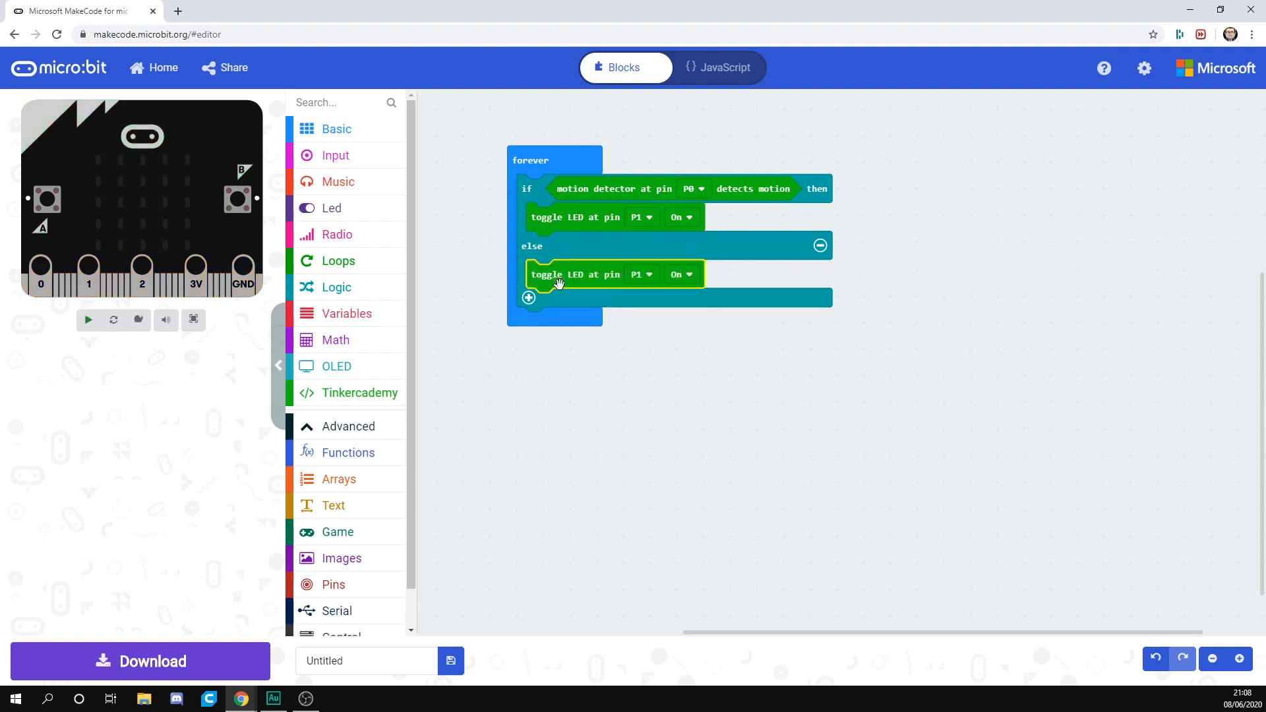
click(680, 274)
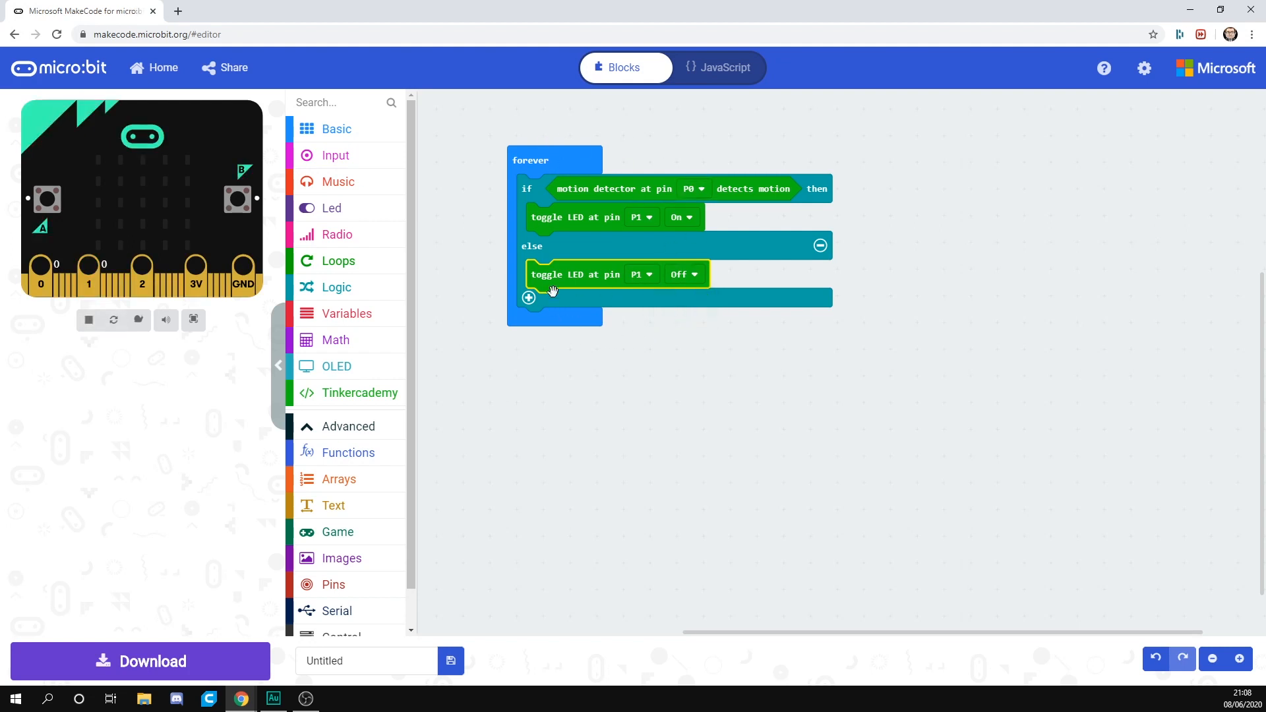
mouse_move(492, 194)
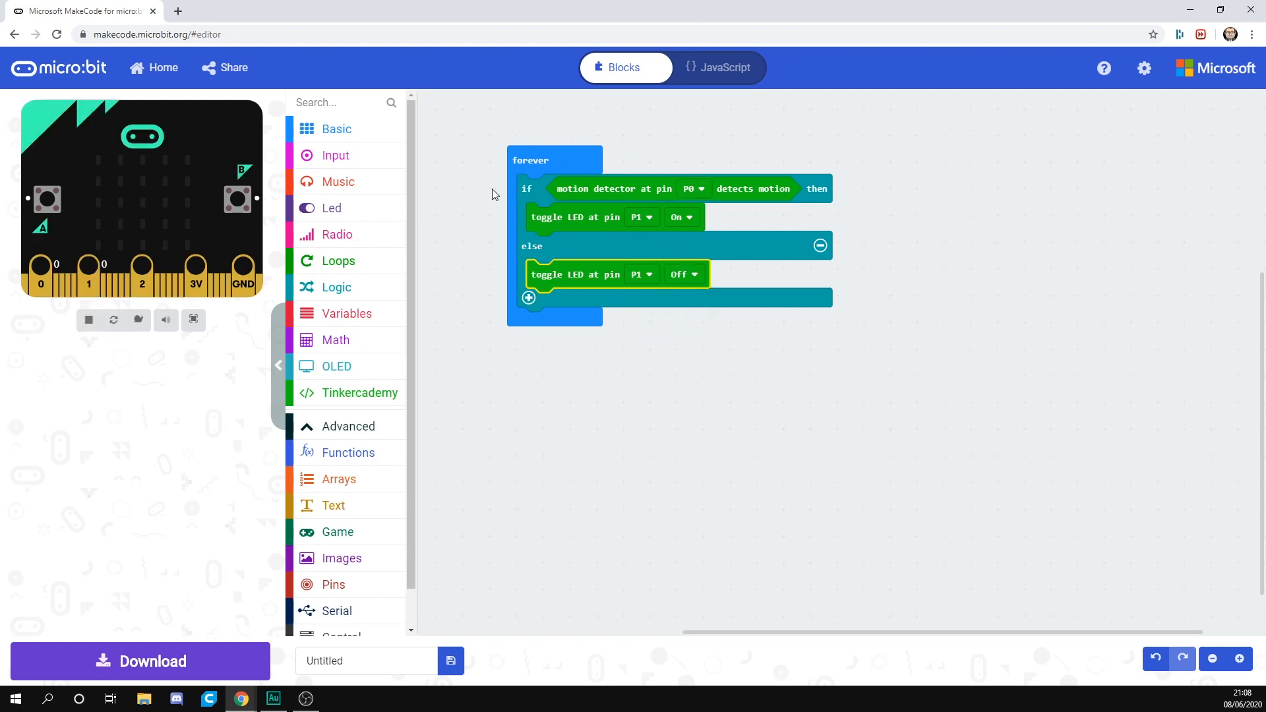
mouse_move(579, 203)
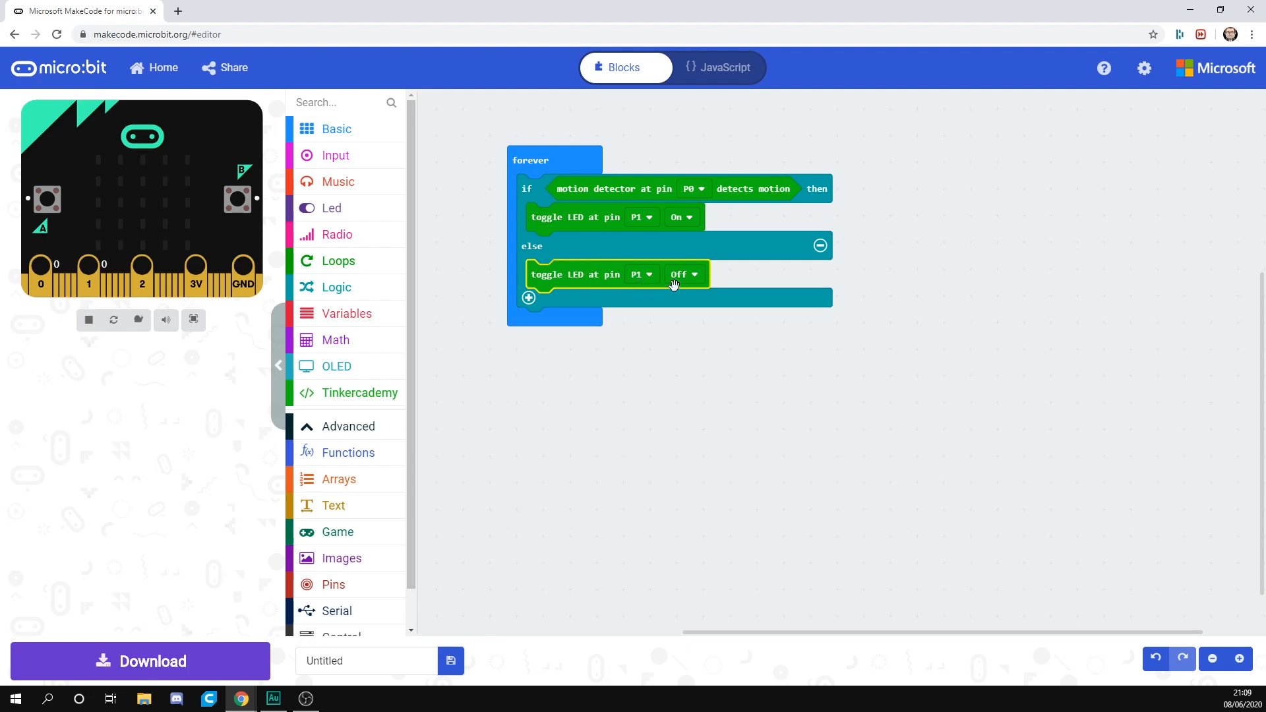
mouse_move(735, 423)
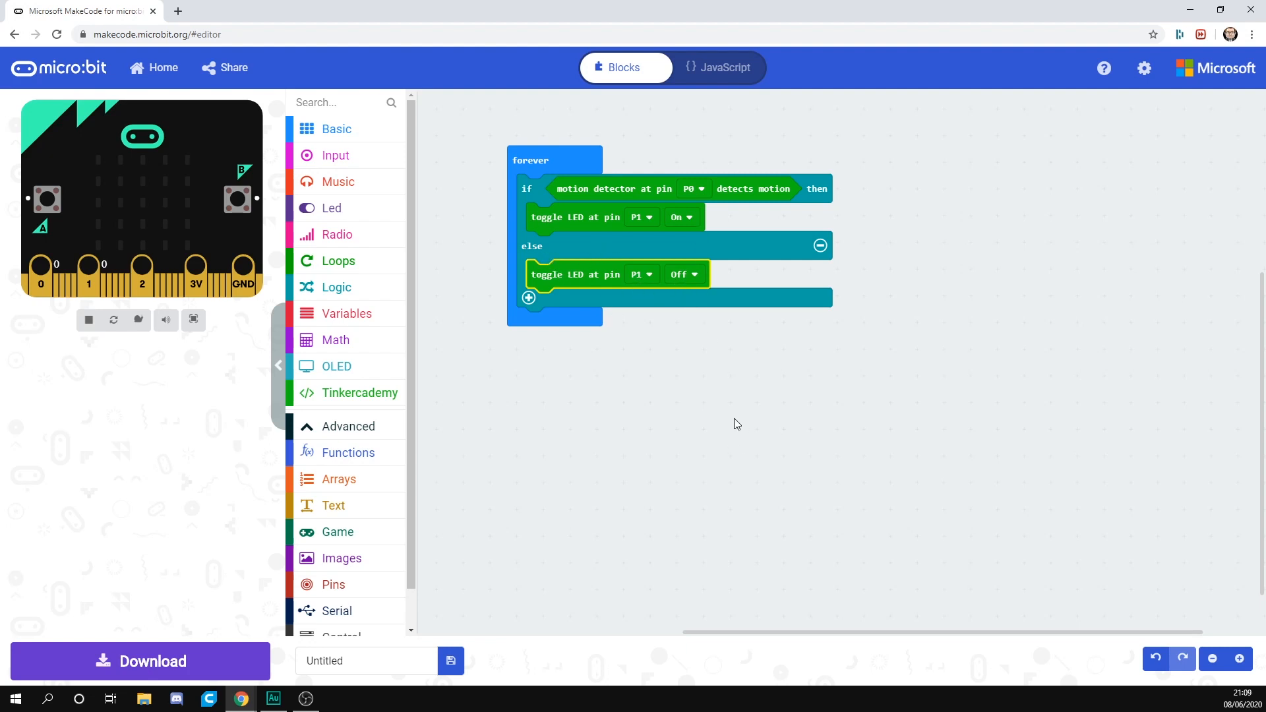